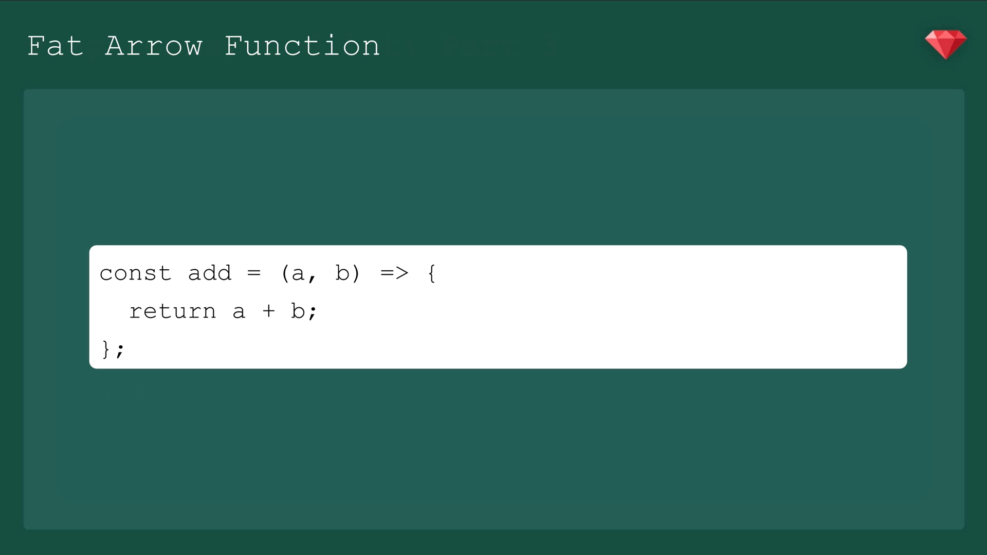
Step: Reload localhost:3000, open the Kirk Quote modal showing 'Beam me up, Scotty!', and close it
key("Right")
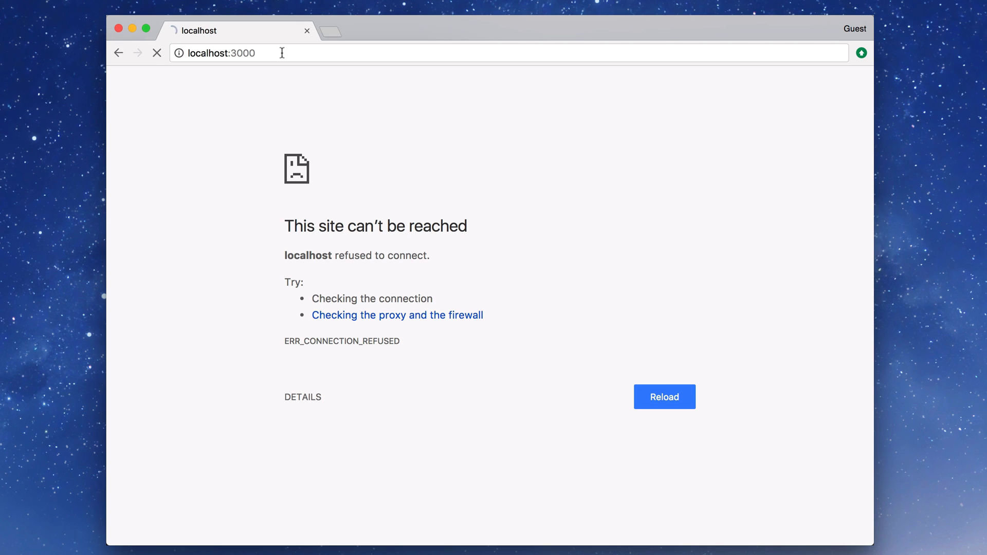
left_click(664, 397)
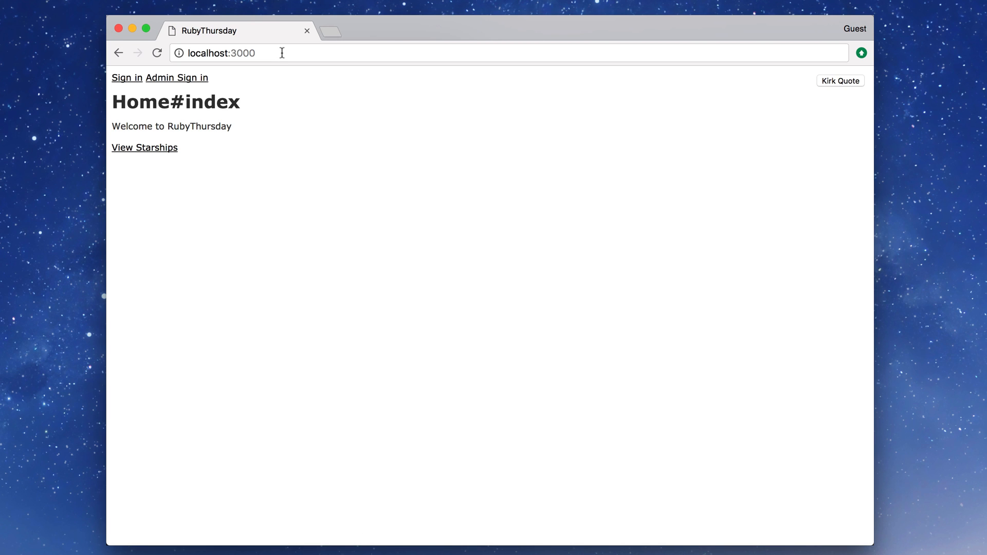
left_click(840, 81)
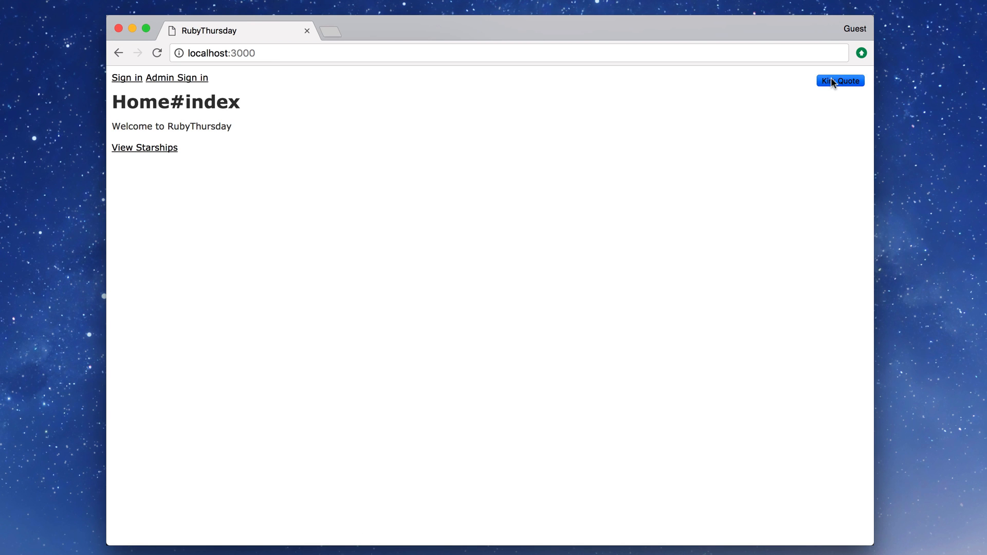
left_click(839, 81)
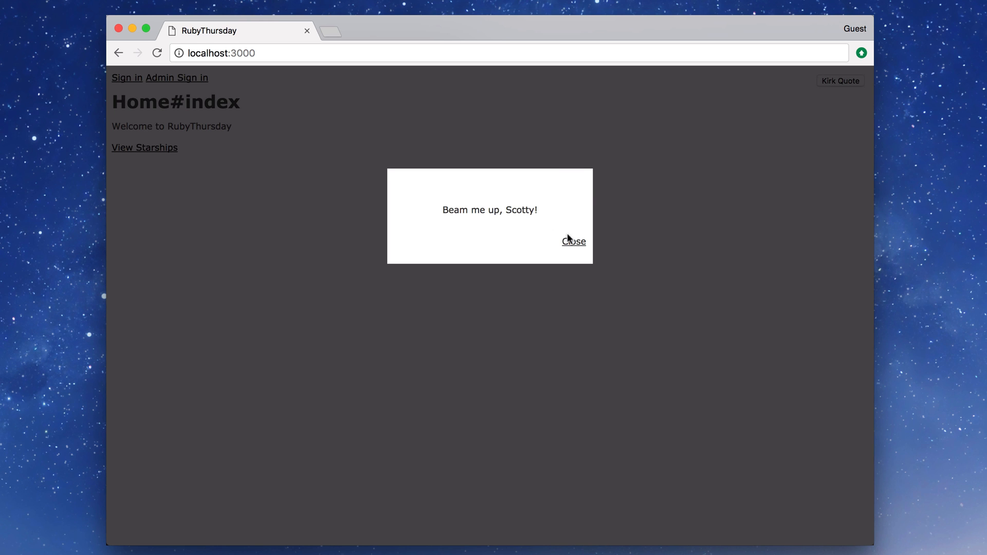
left_click(572, 241)
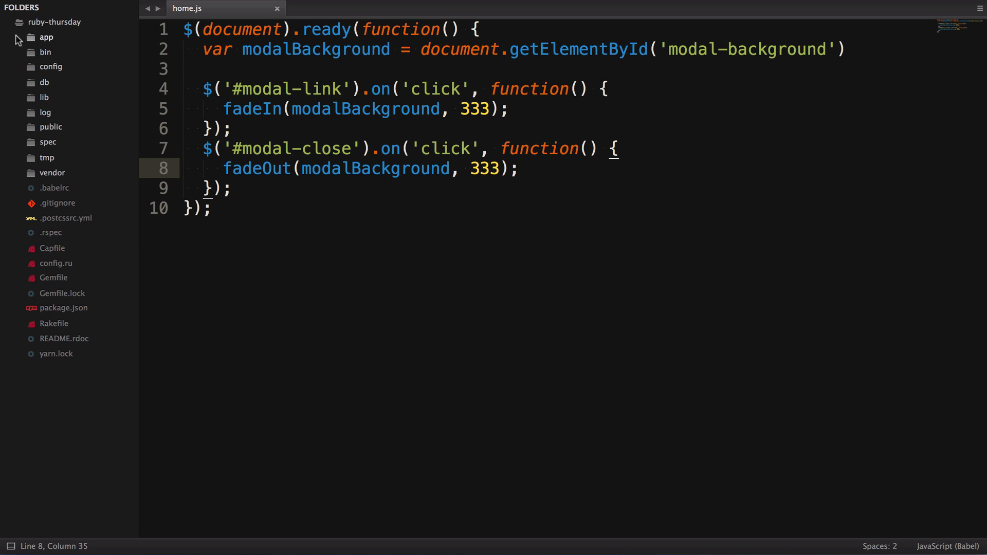
Step: Expand app > assets > javascripts to open helpers.js, then expand app/javascript
left_click(45, 37)
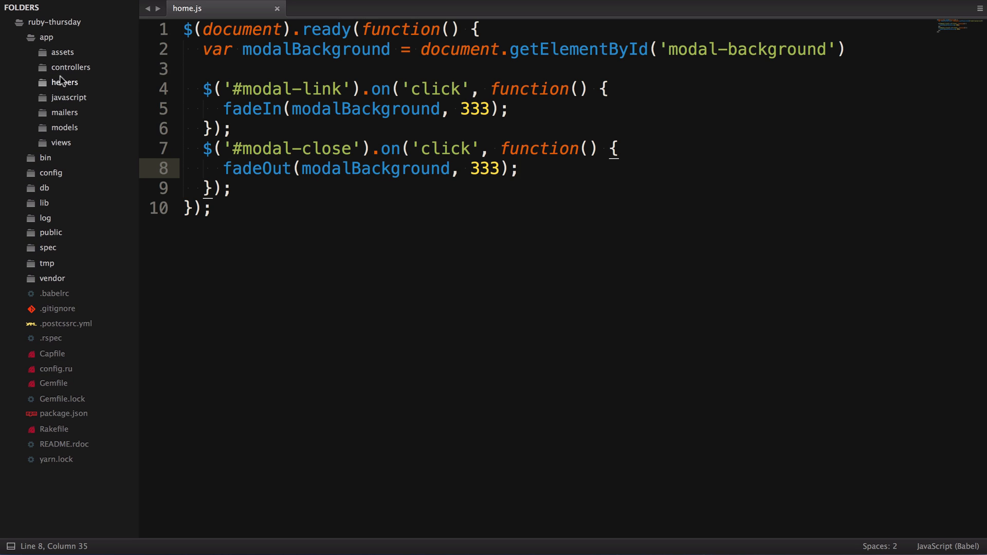
left_click(62, 51)
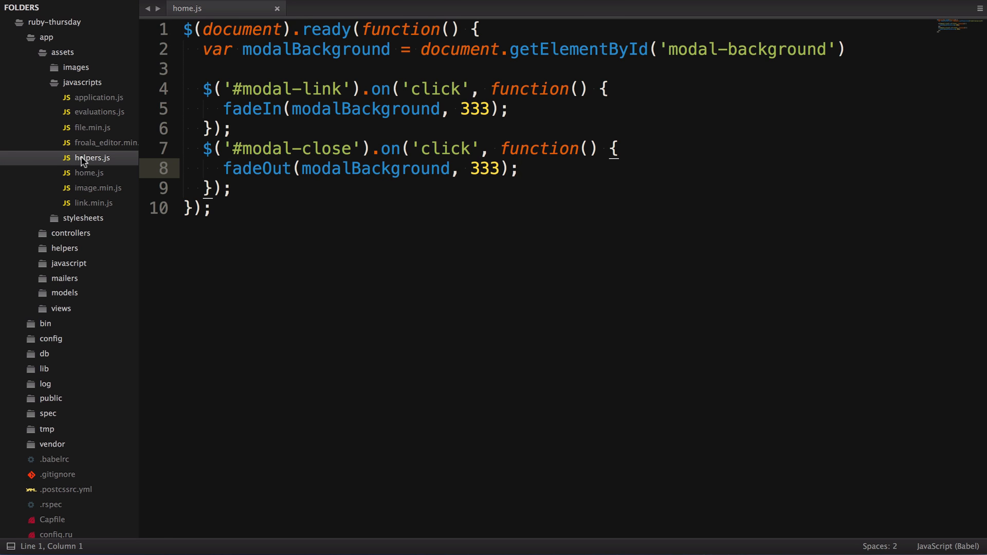
left_click(92, 158)
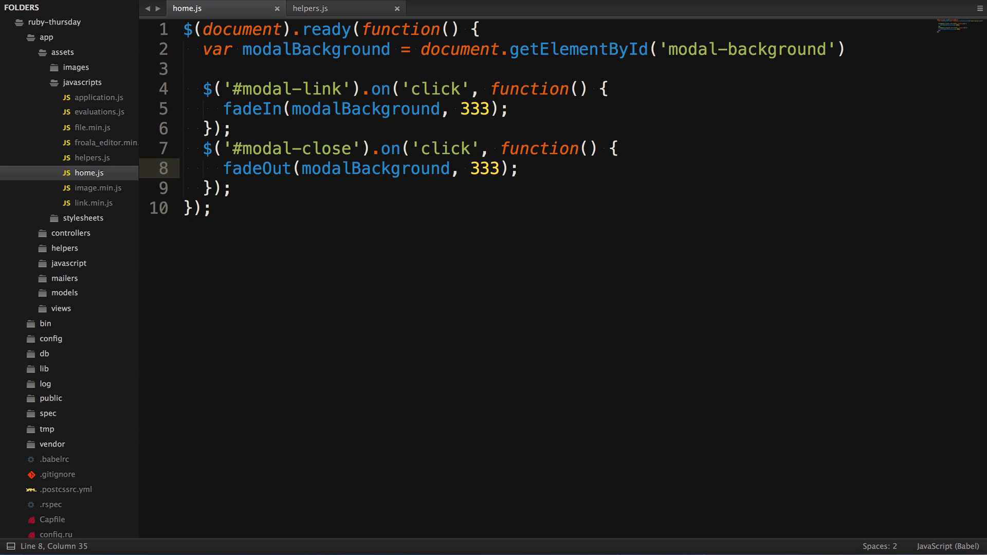
left_click(68, 263)
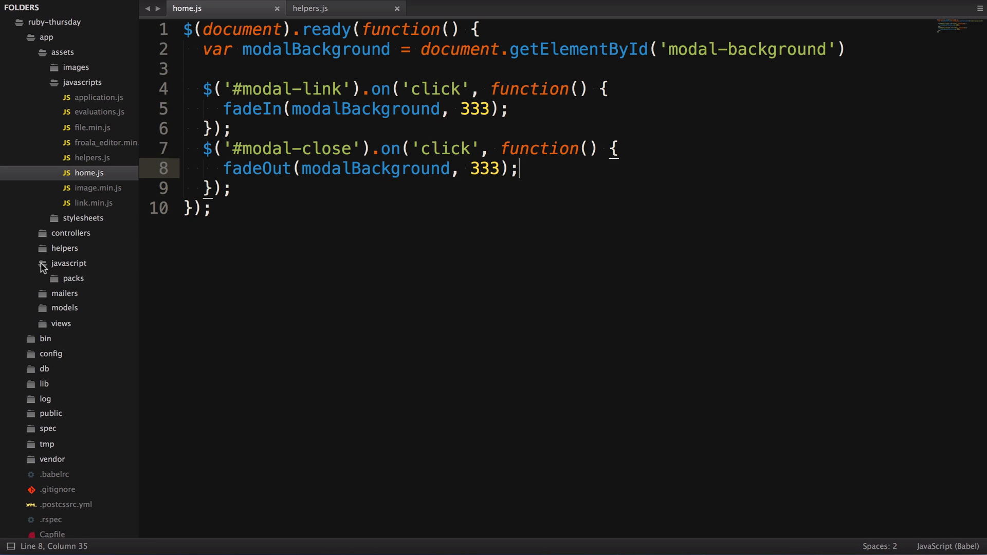
Step: Create helpers/fadeIn.js and helpers/fadeOut.js under app/javascript
right_click(69, 263)
type("helpers")
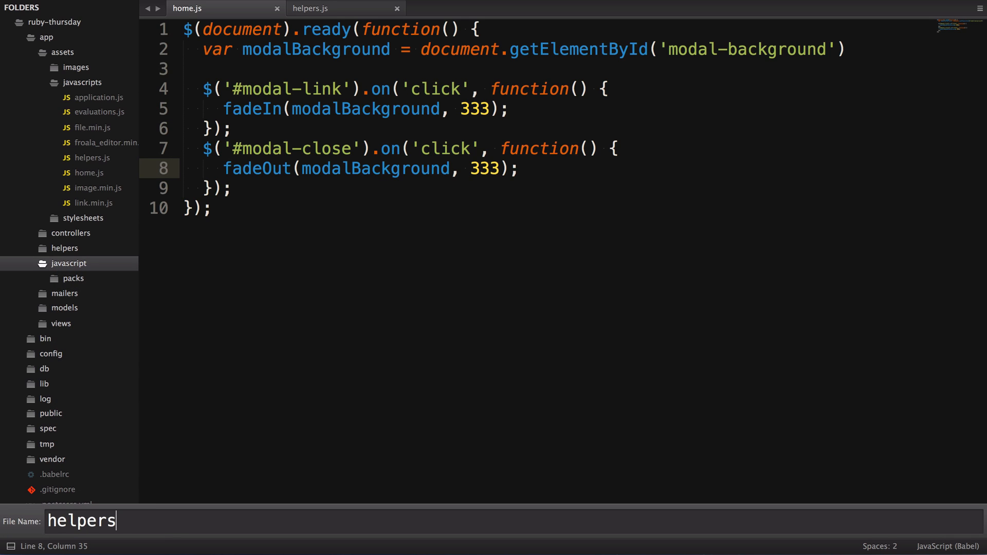
type("/fadeIn")
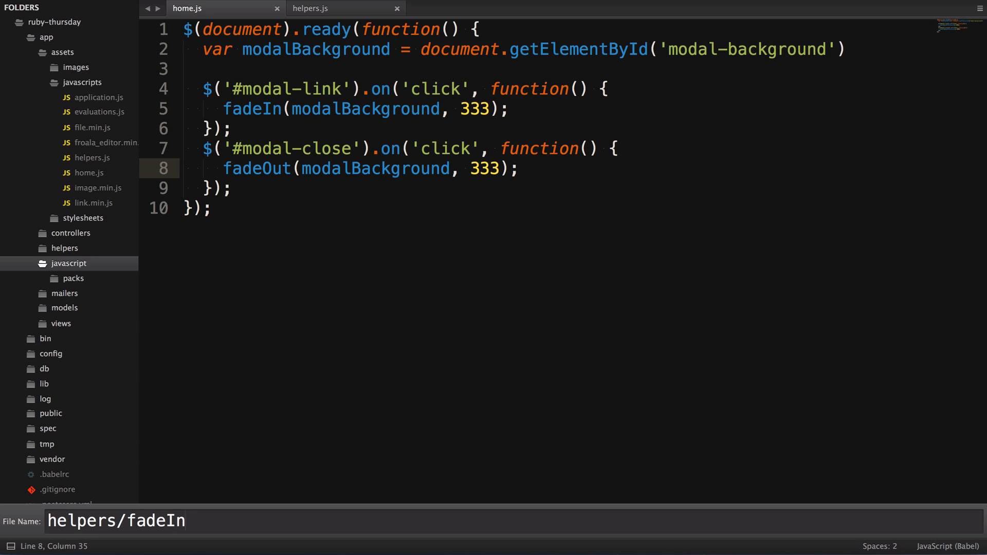
key("enter")
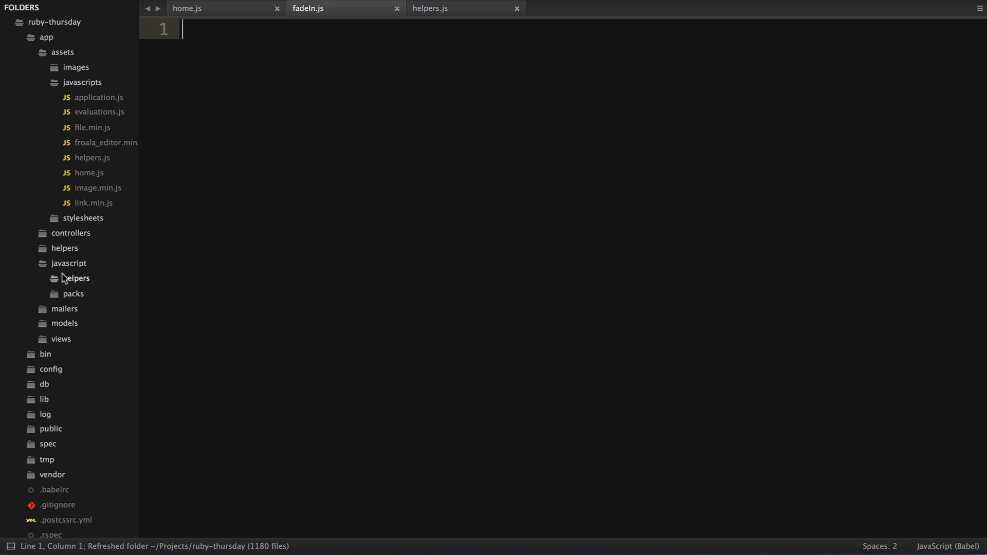
type("fade")
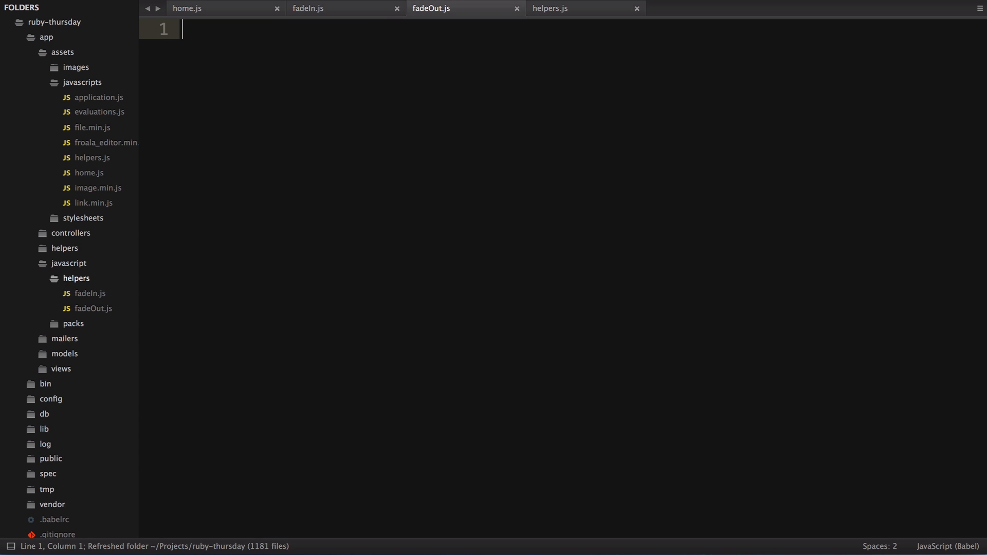
Step: Copy the entire fadeOut function from helpers.js
left_click(550, 8)
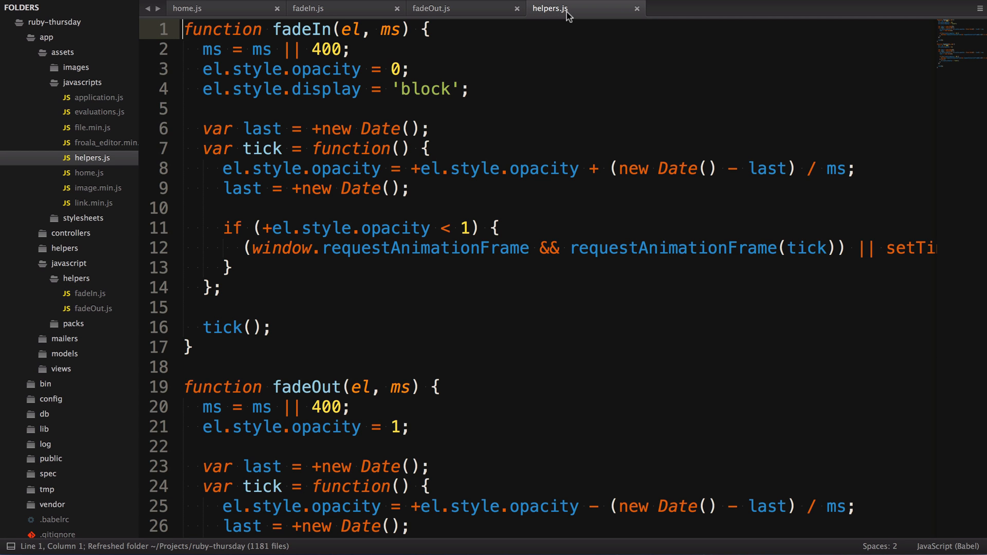
left_click_drag(184, 28, 191, 347)
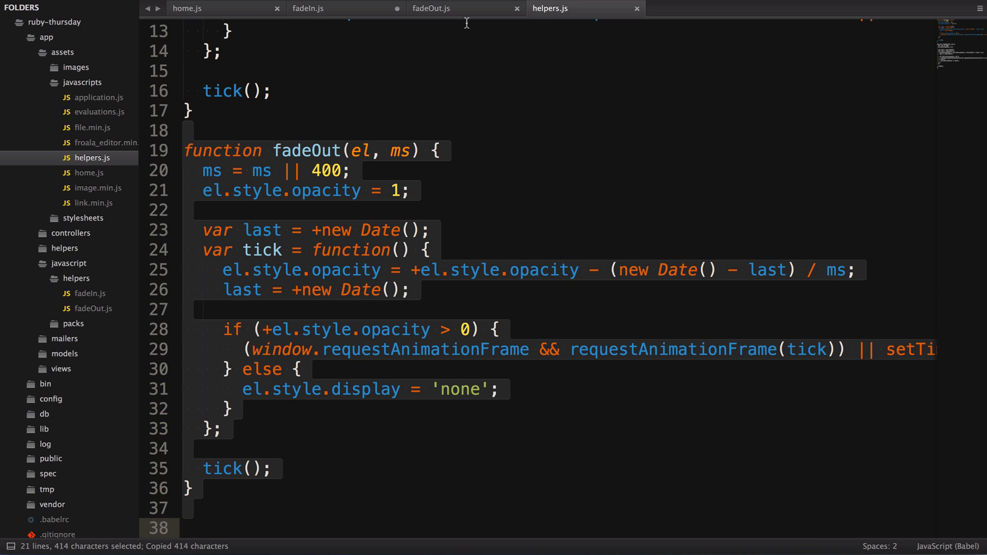
left_click(463, 8)
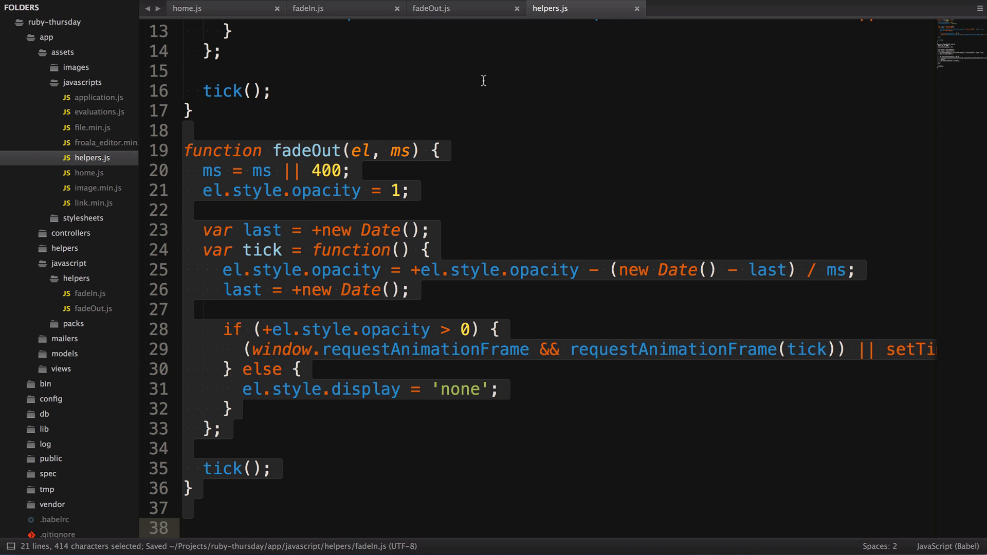
Step: Delete the old helpers.js and remove its helpers and home require lines from application.js
right_click(92, 157)
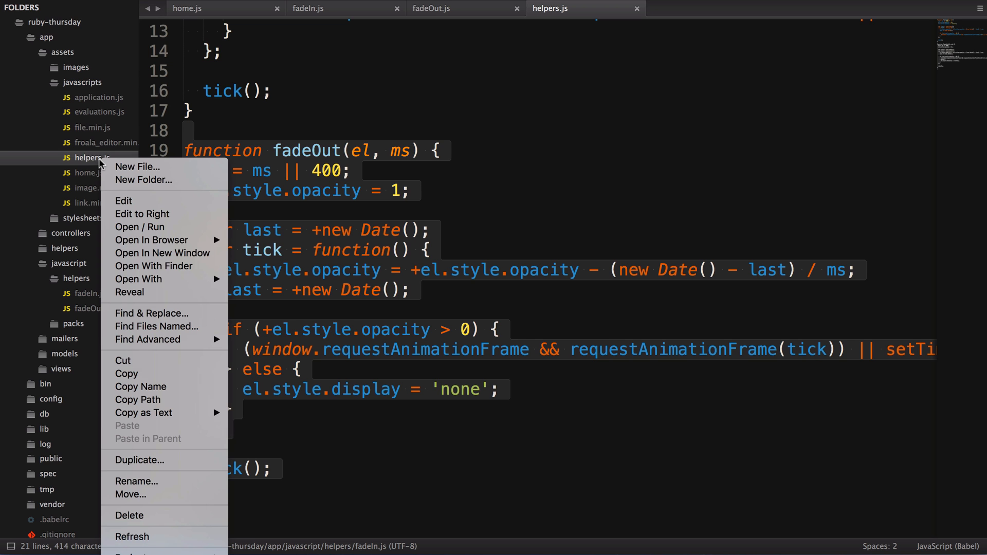
mouse_move(132, 516)
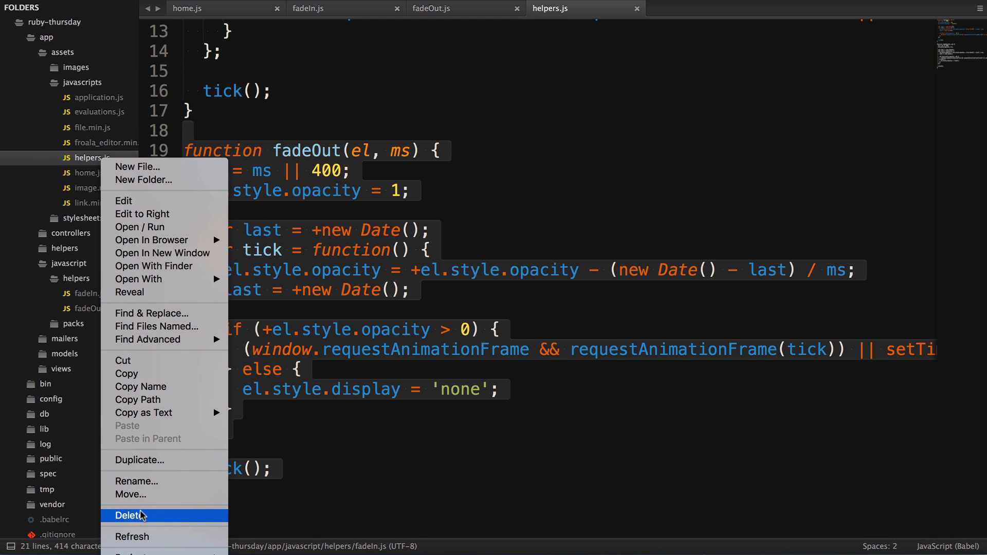
left_click(128, 515)
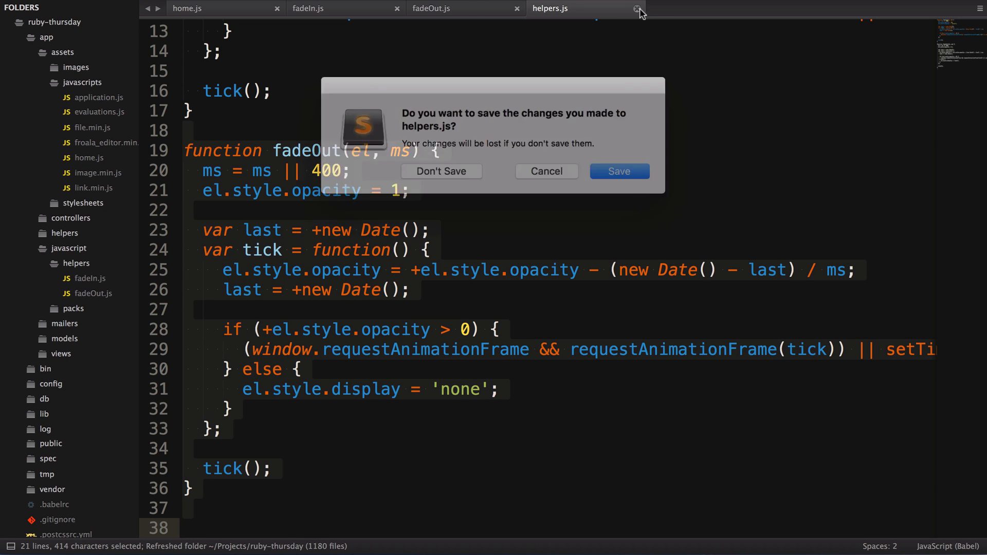
left_click(441, 171)
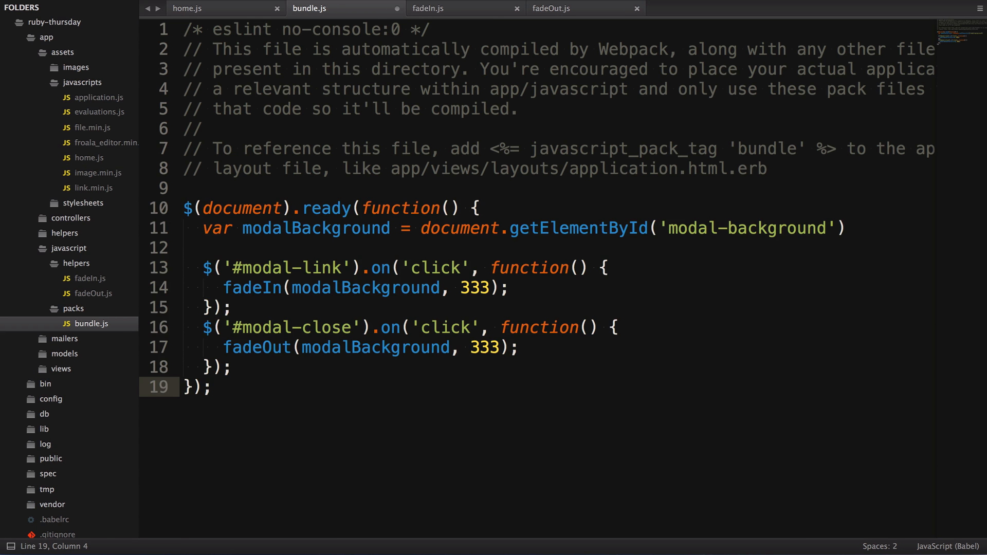
left_click(97, 97)
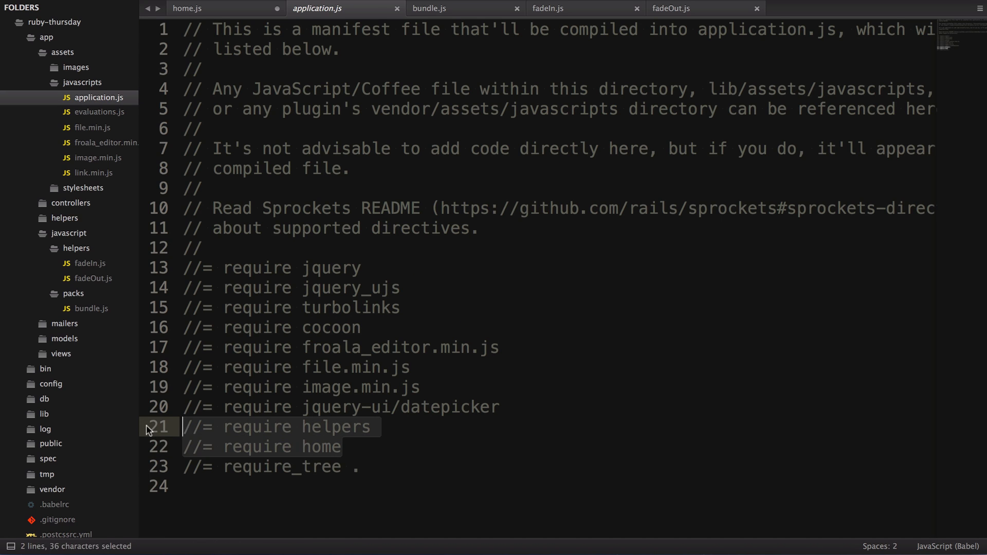
key("Delete")
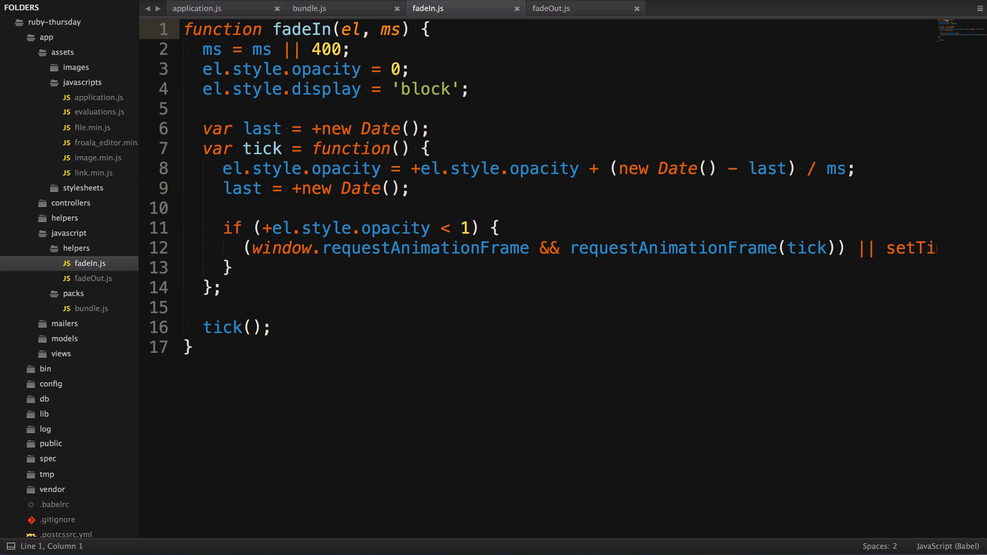
Step: Make fadeIn a const arrow function with ms = 400, using let, exported by default, and save
type("con")
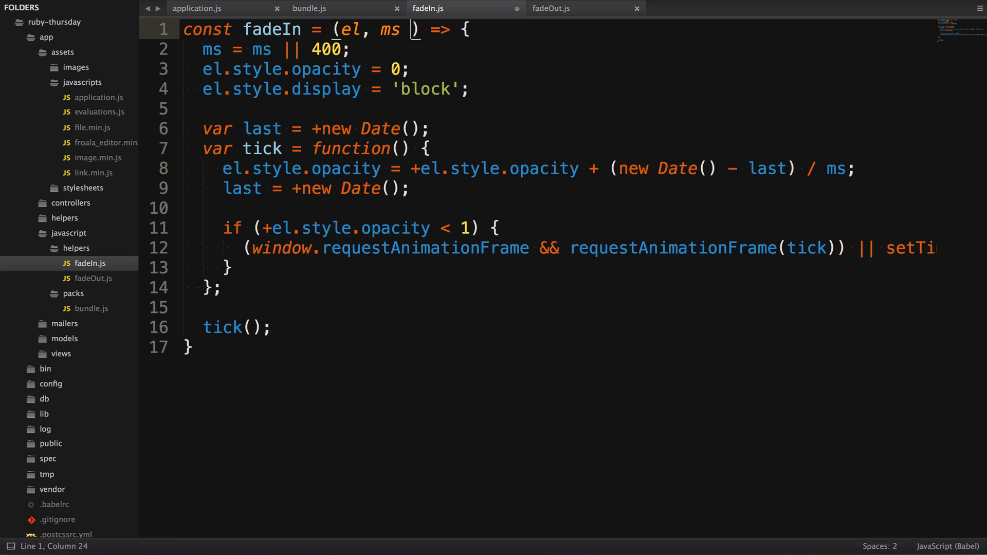
type("= 400")
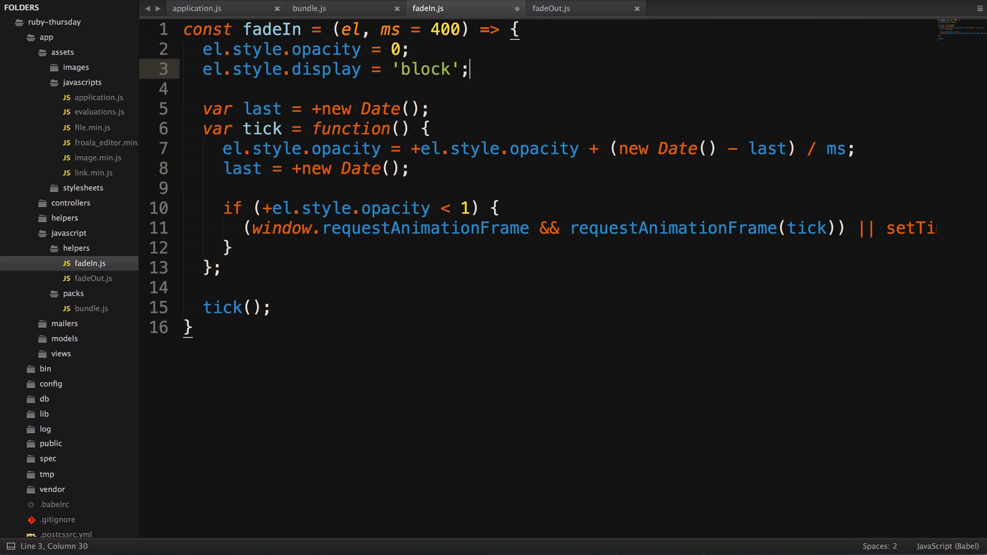
type("let")
left_click(537, 128)
type("const")
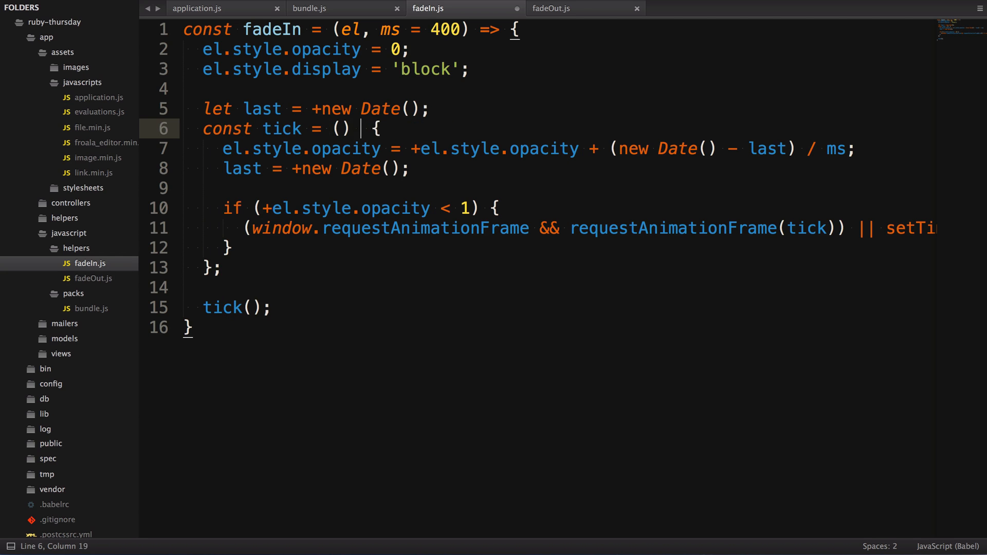
type("=>")
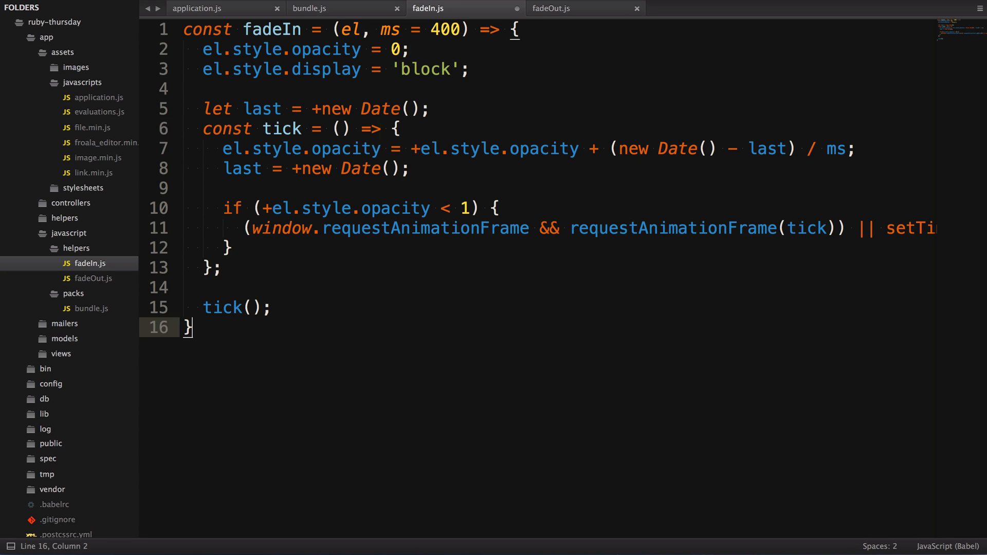
type("export default fad")
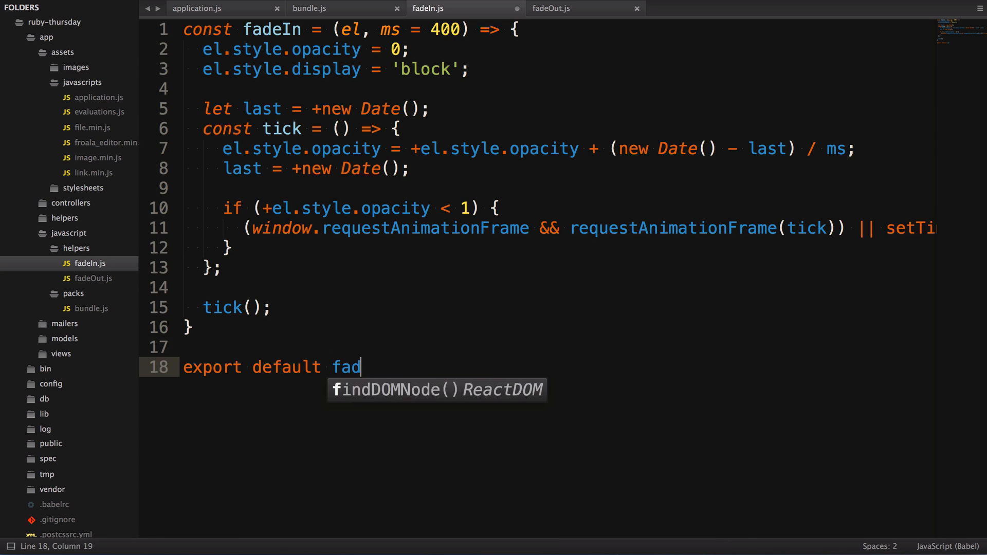
type("eIn;")
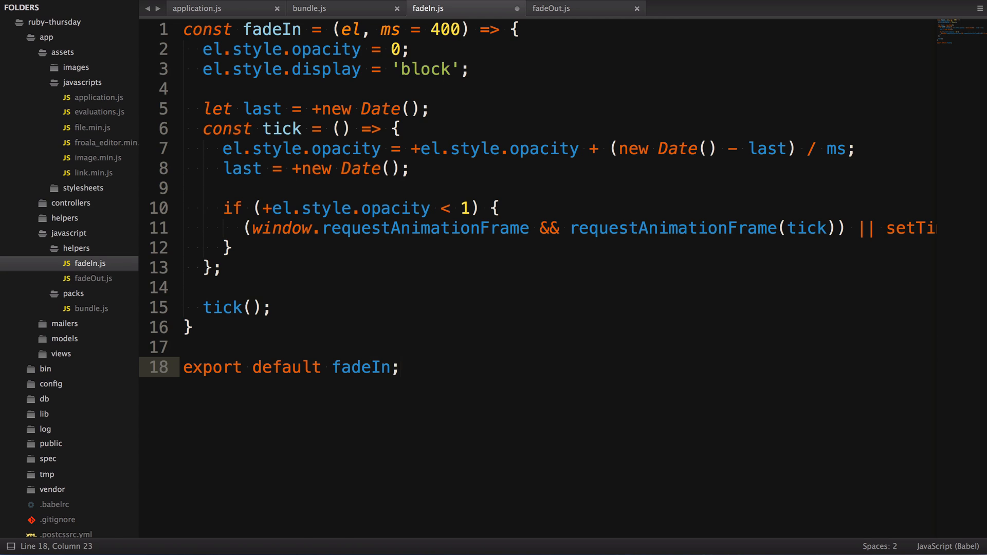
key("cmd+s")
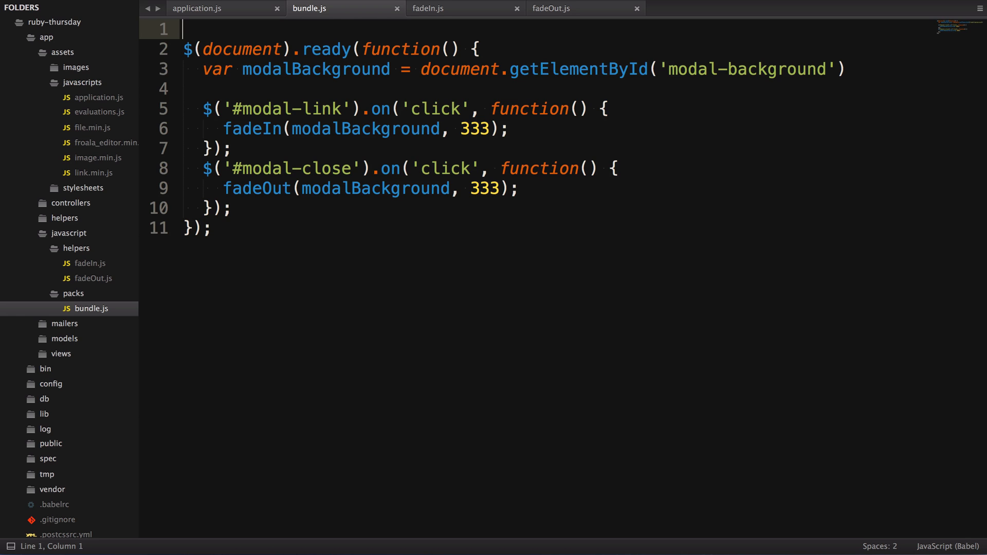
Step: Add import fadeIn from '../helpers/fadeIn'; at the top of bundle.js
type("import fadeIn from '../helpers/fadeIn';")
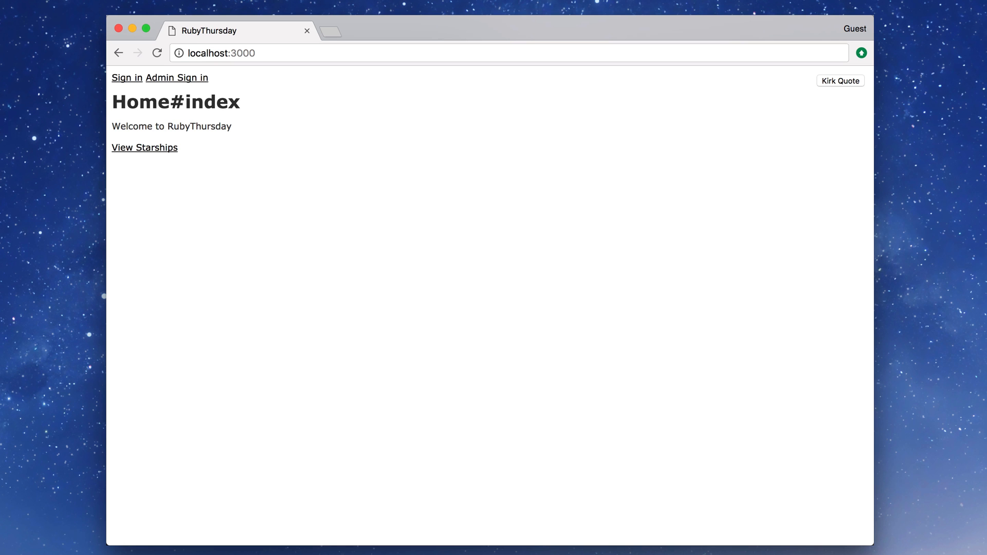
Step: Open and close the Kirk Quote modal to confirm the fades still work
left_click(839, 80)
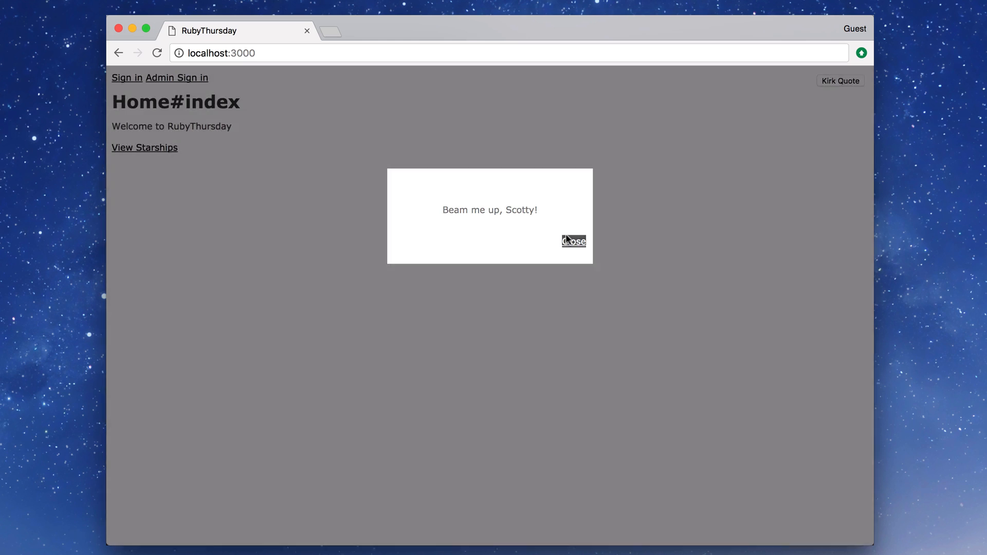
left_click(573, 241)
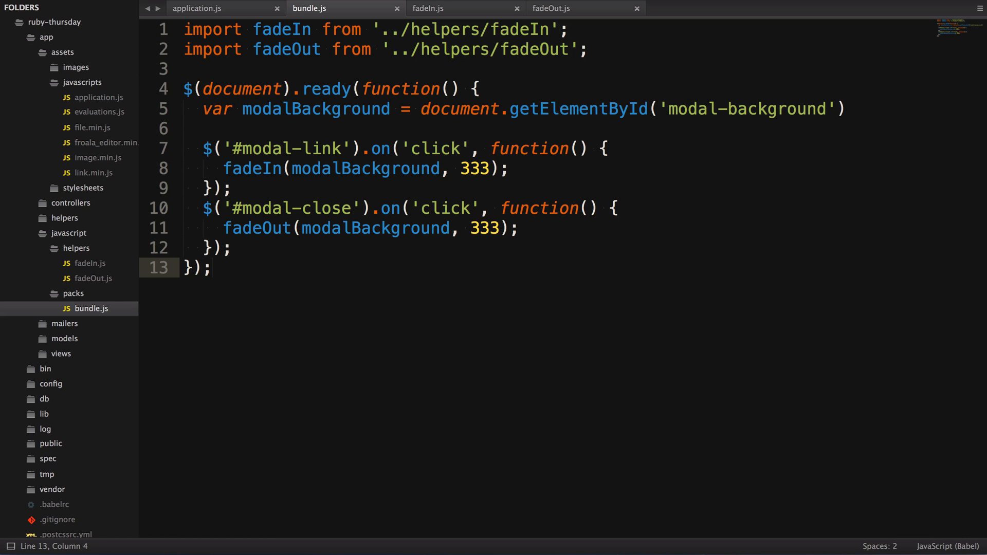
Step: Move fadeOut's code into fadeIn.js and prefix both const functions with export
left_click(214, 268)
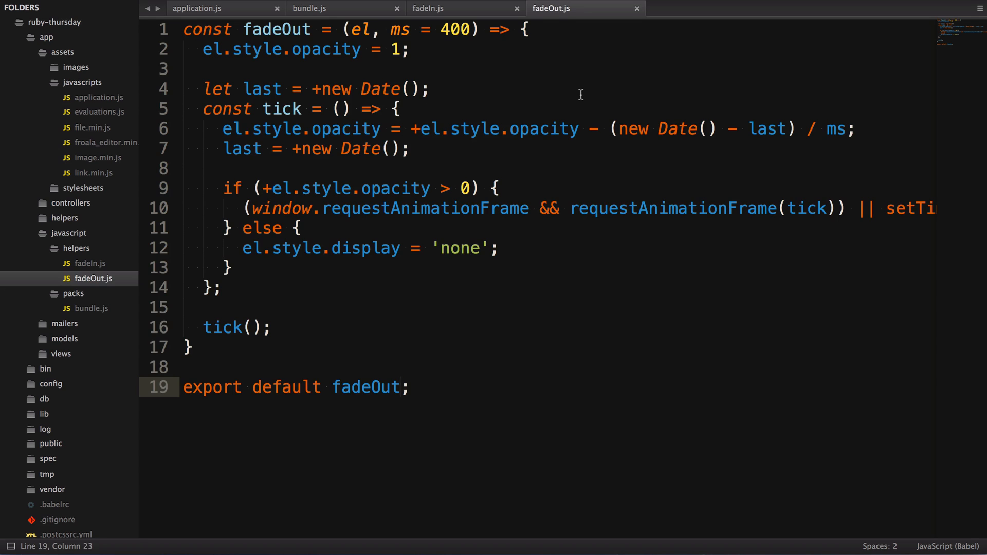
left_click(428, 8)
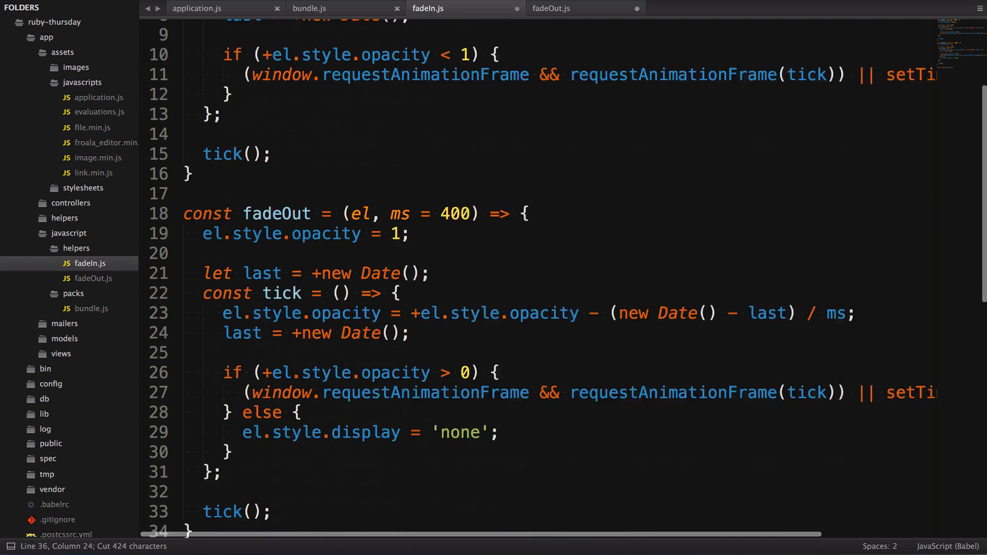
scroll("down", 3)
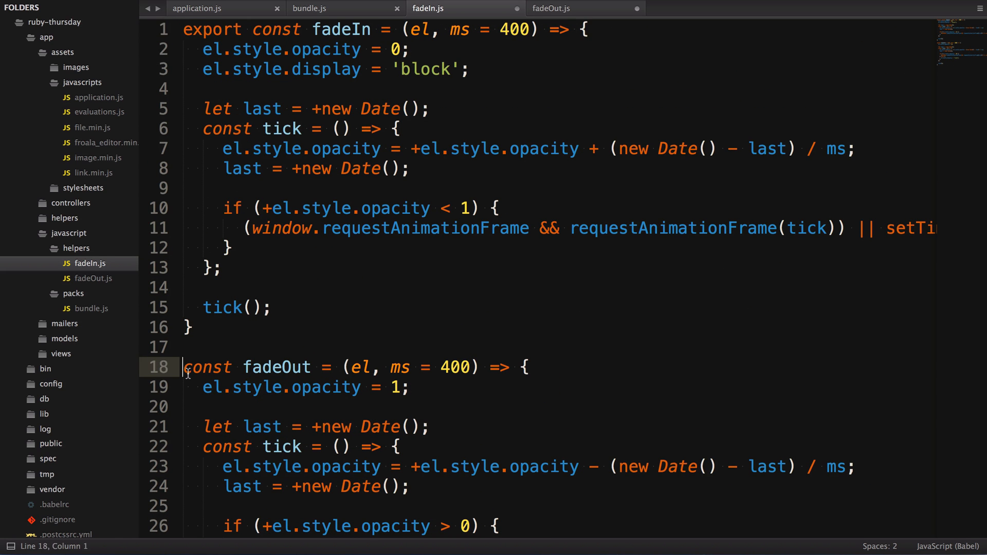
type("export")
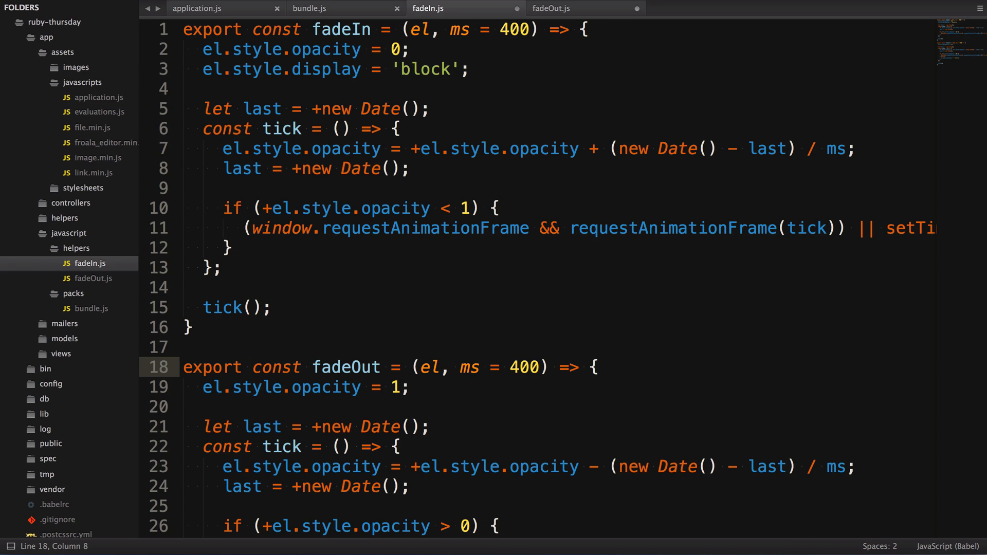
Step: Rename fadeIn.js to fades.js and delete the two old import lines in bundle.js
right_click(93, 263)
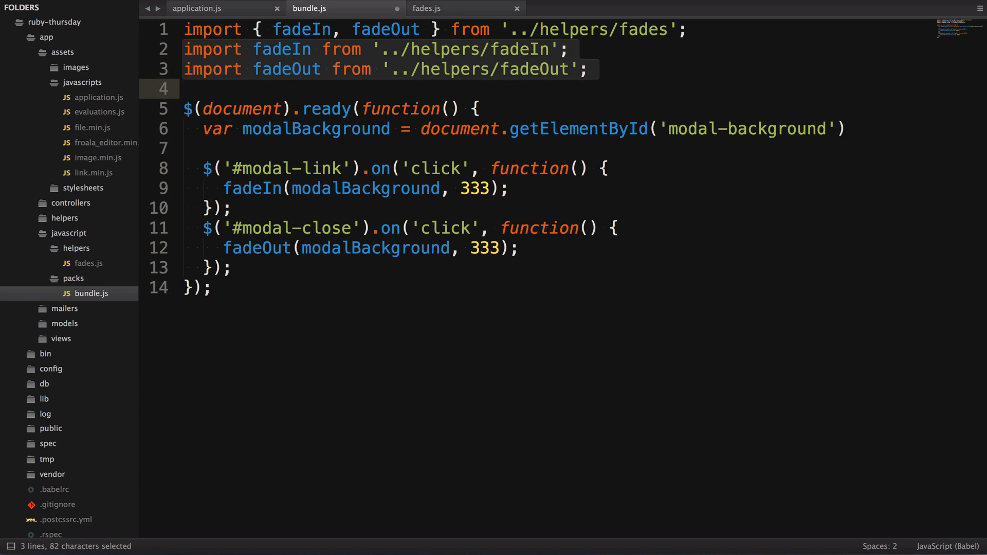
key("Delete")
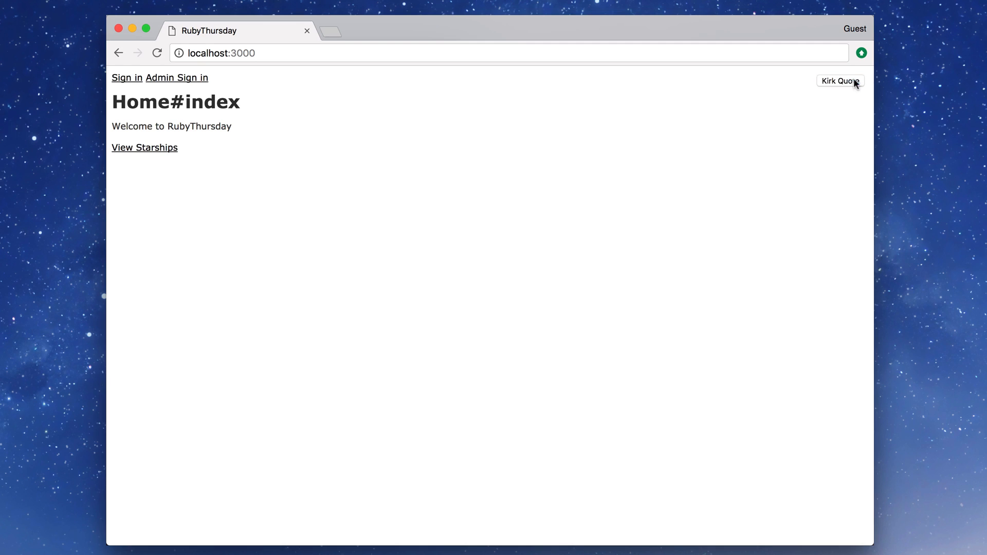
Step: Open the Kirk Quote modal to test the merged fades helper
left_click(839, 81)
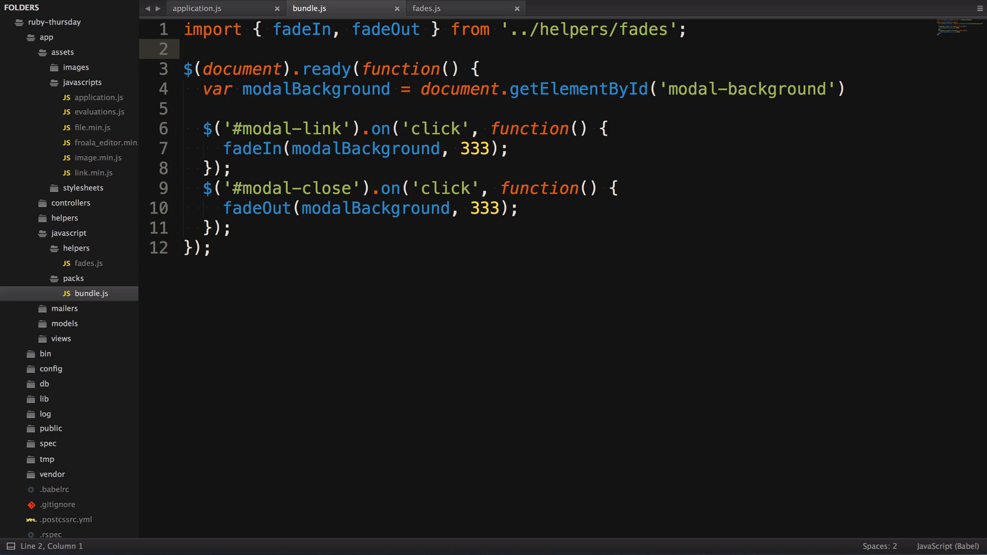
Step: Replace { fadeIn, fadeOut } with '* as helpers' and begin prefixing both fade calls with 'helper'
left_click_drag(251, 28, 440, 29)
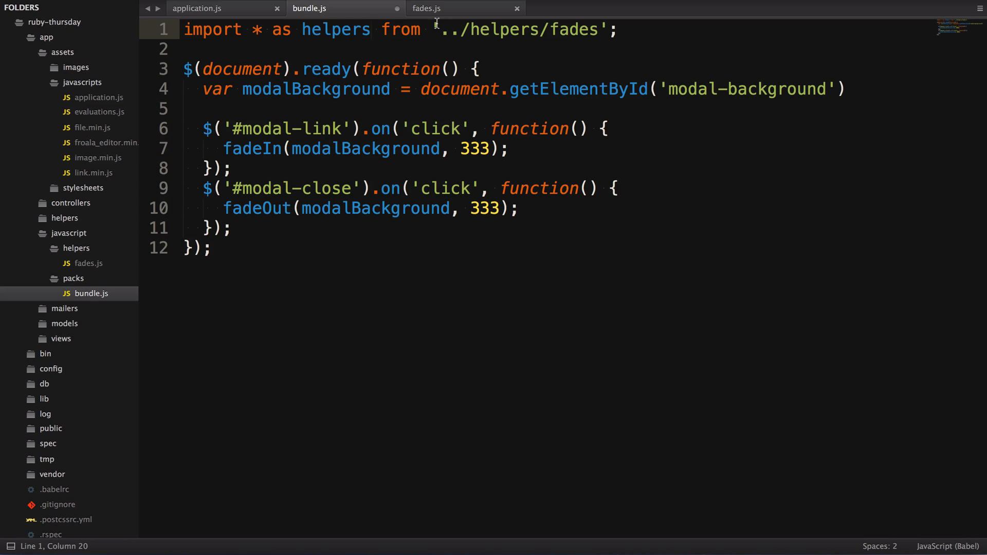
double_click(246, 149)
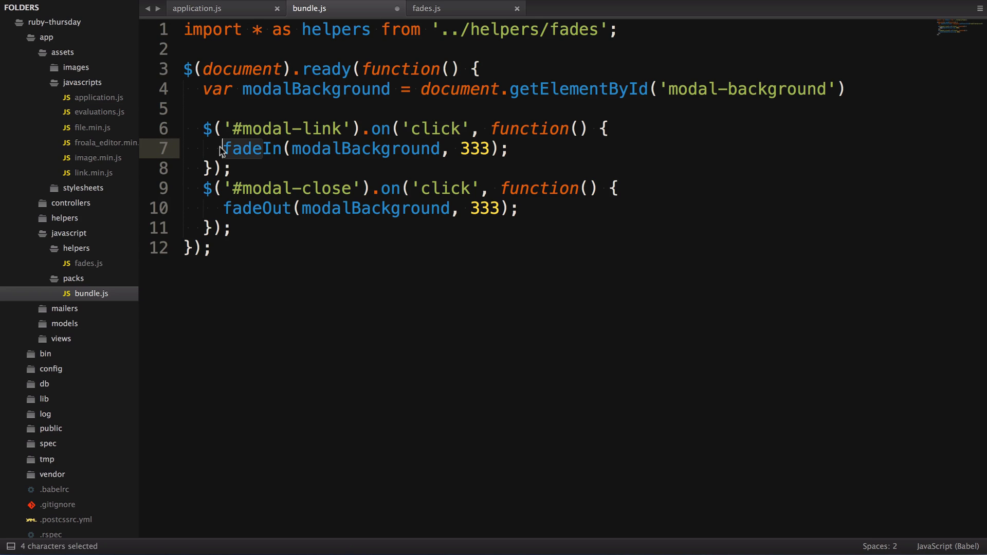
type("helper")
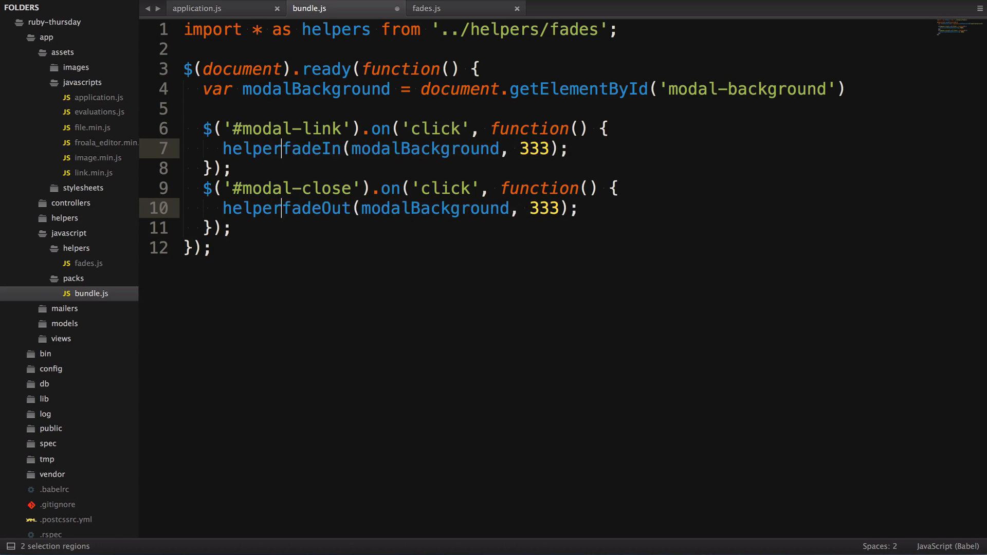